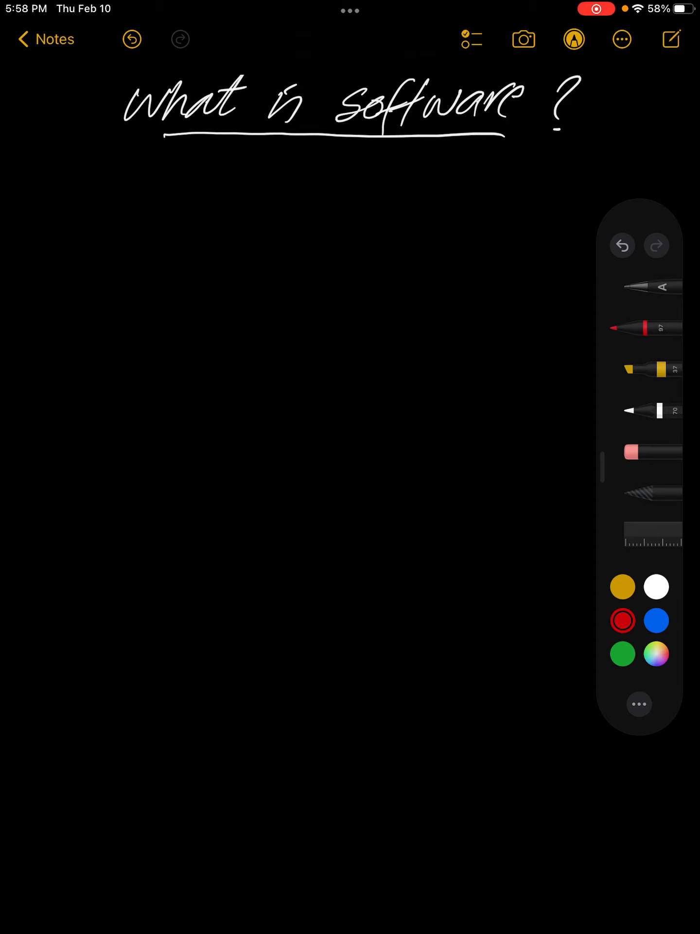
Handwrite 'Software = Instructions' in red ink just below the underlined title
drag(128, 224, 152, 205)
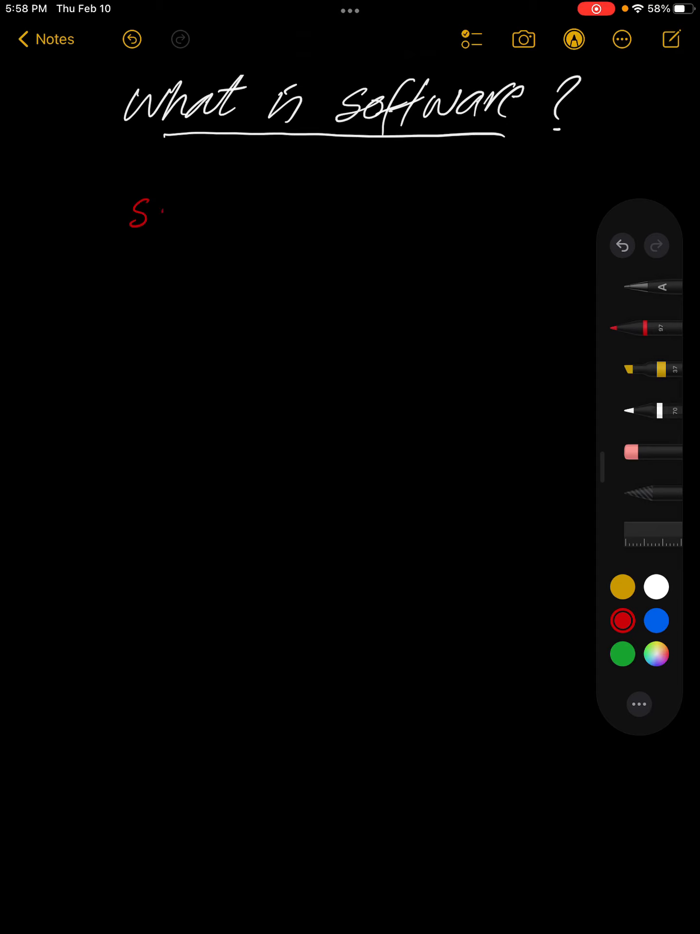
drag(152, 214, 206, 223)
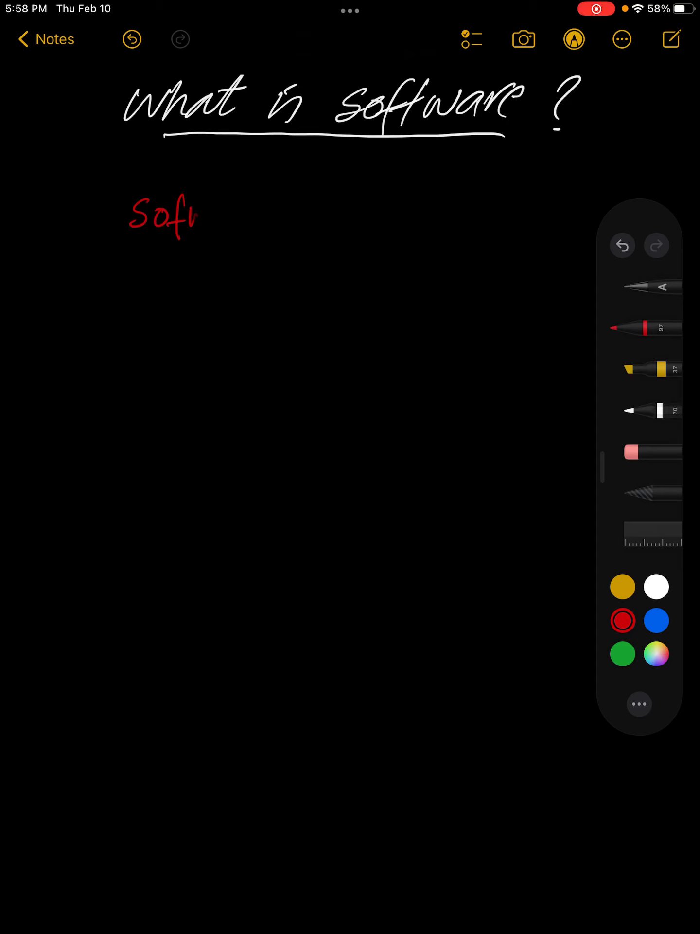
drag(190, 221, 214, 214)
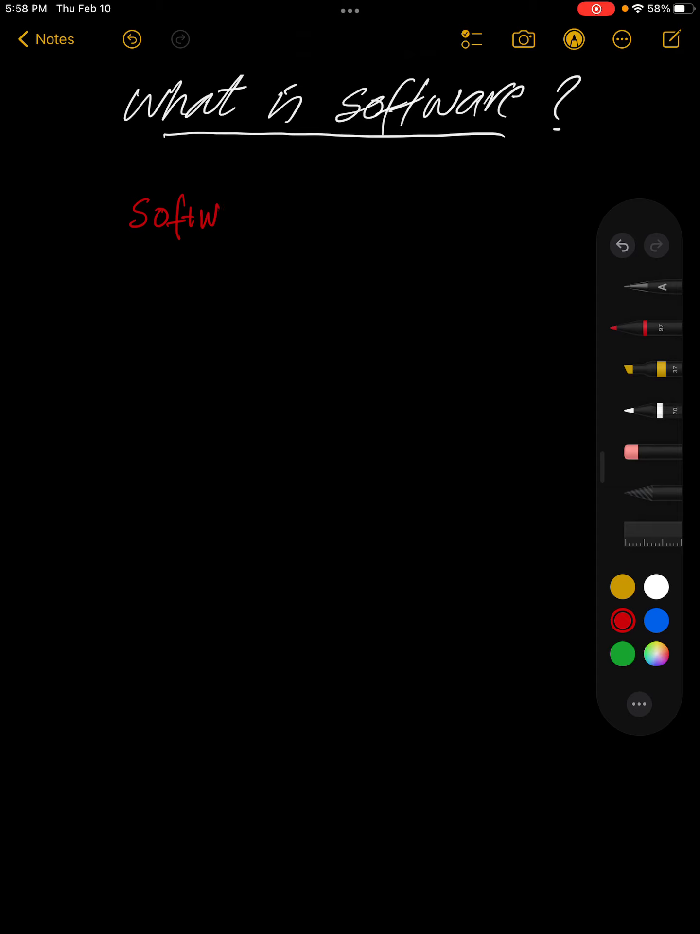
drag(226, 214, 321, 223)
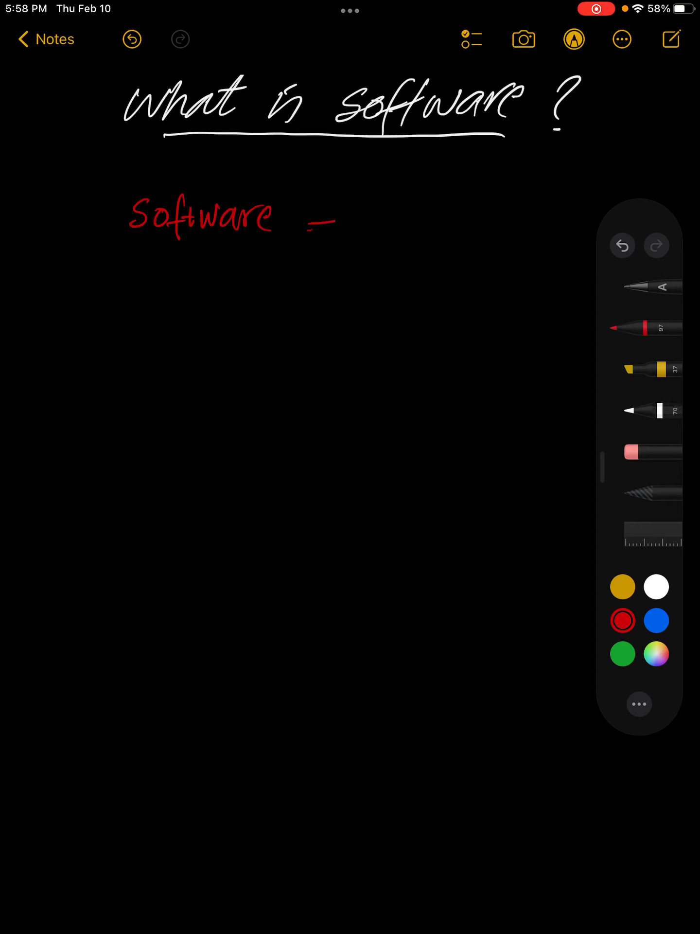
drag(315, 226, 387, 223)
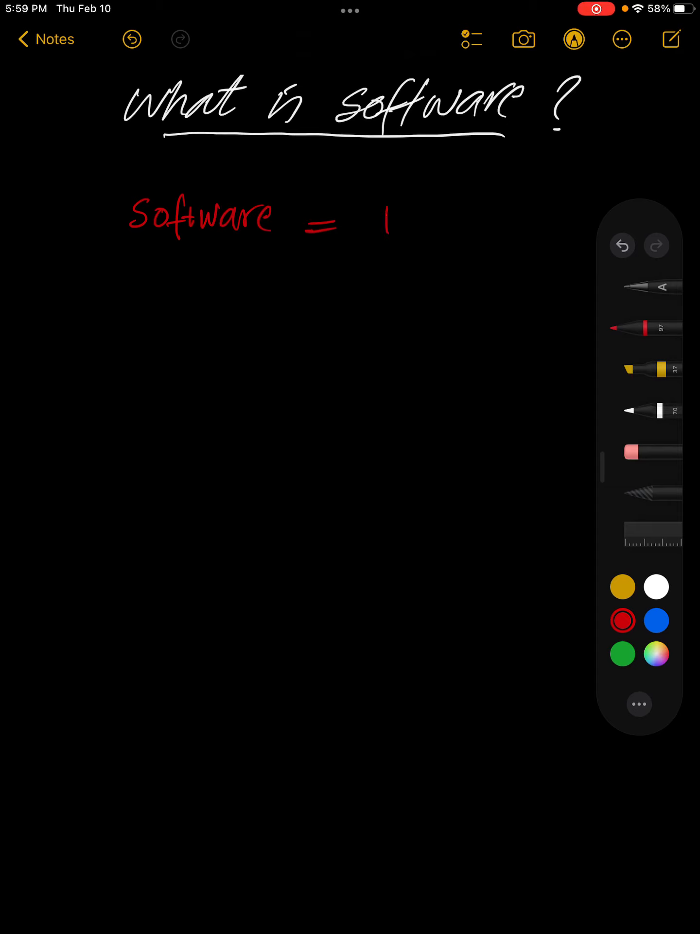
drag(387, 214, 455, 232)
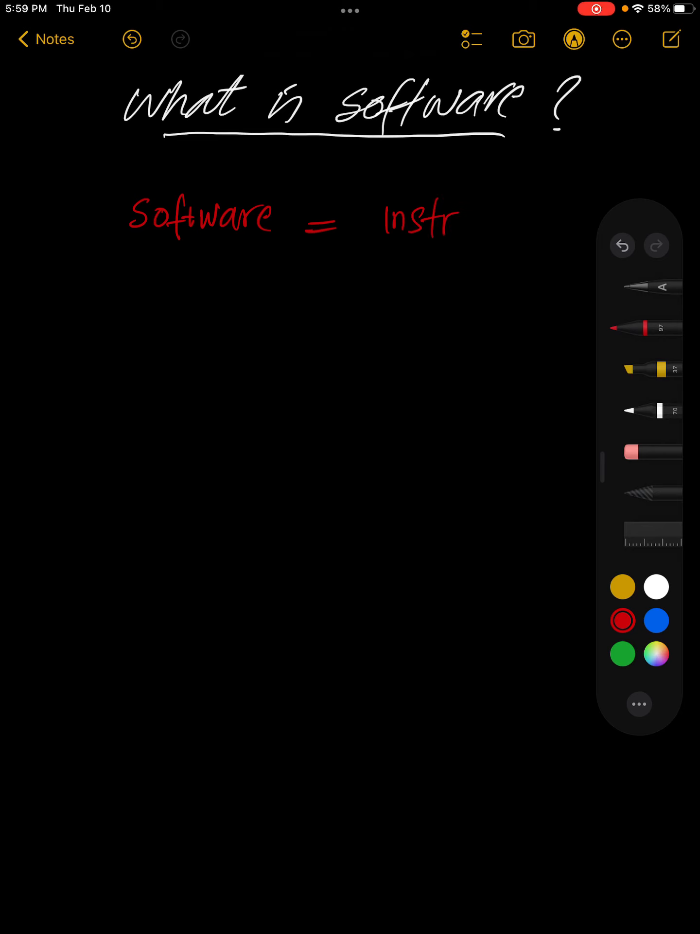
drag(452, 220, 530, 223)
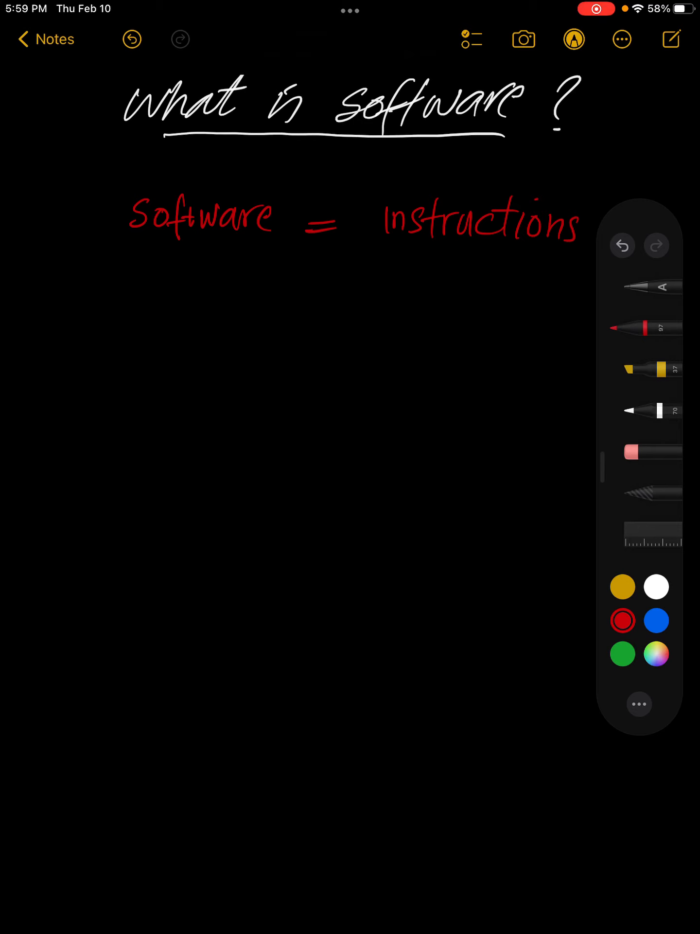
drag(435, 287, 459, 251)
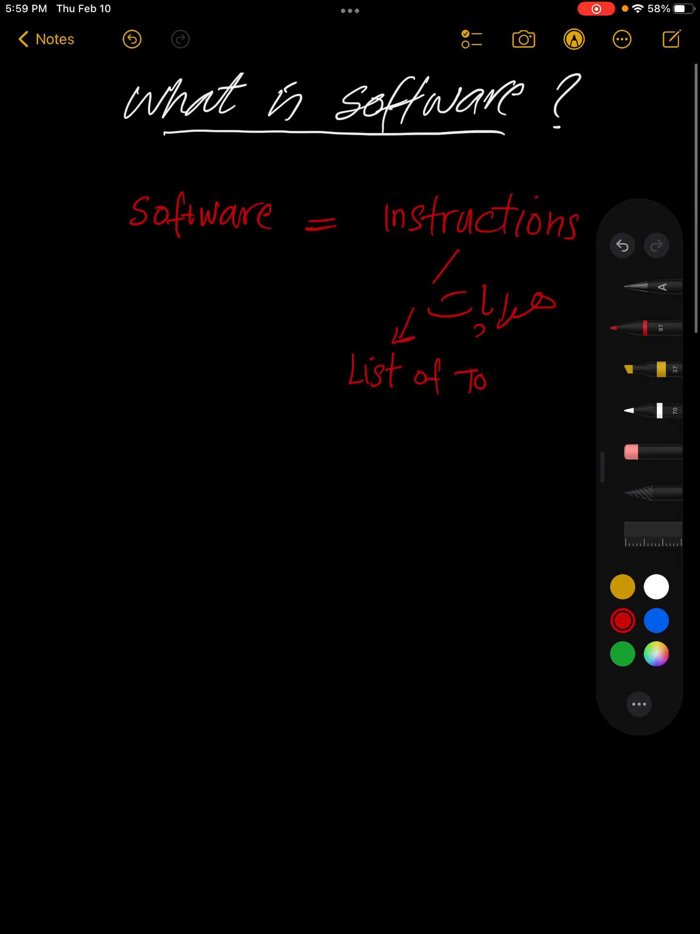
Finish the handwritten line "List of To Do's" under Instructions and scroll back up
text(Do's)
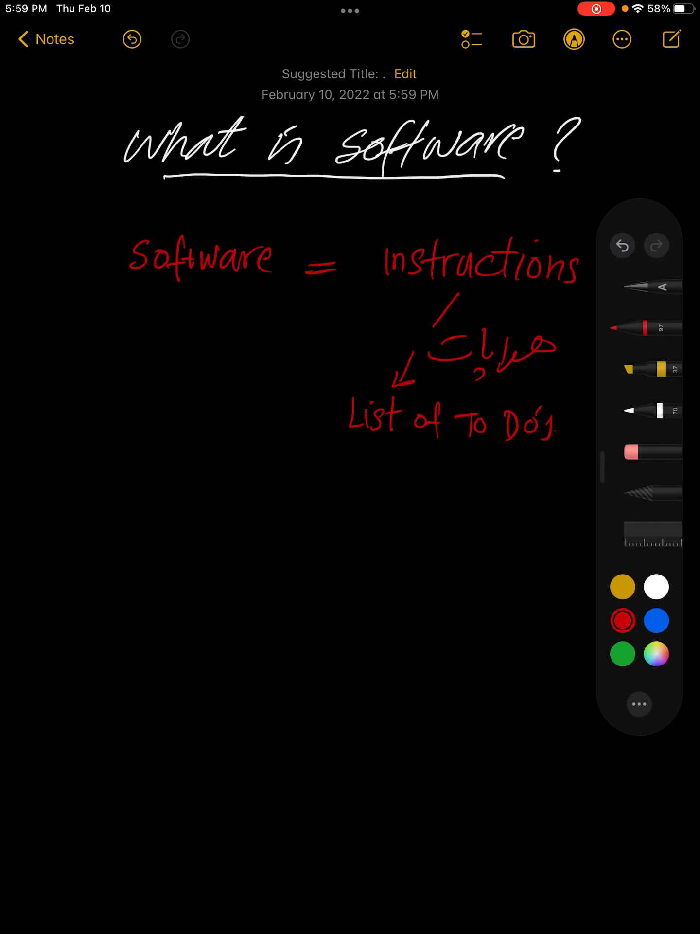
scroll(up, 3)
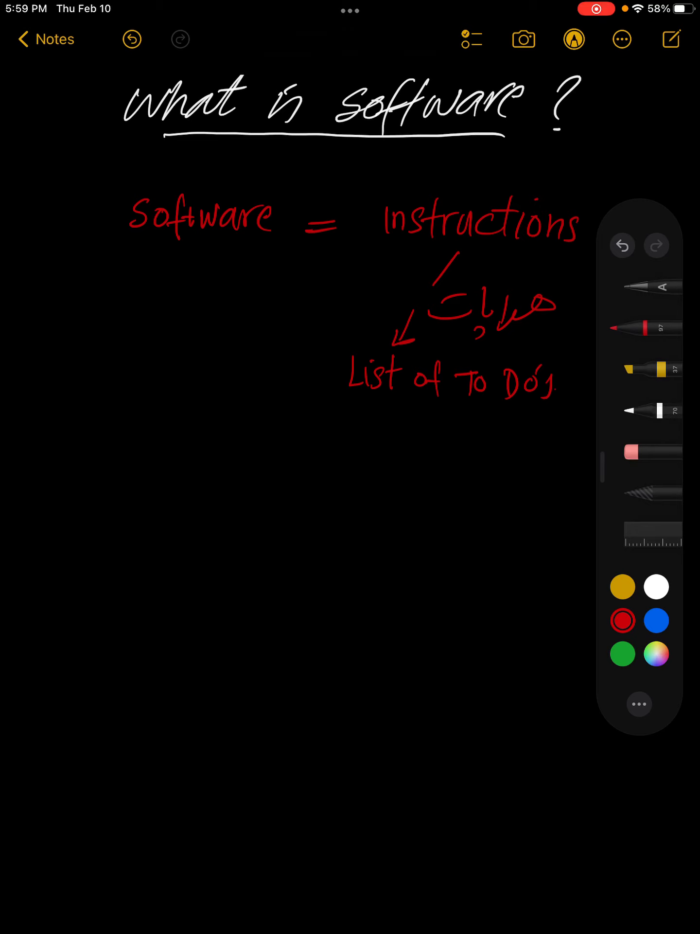
click(656, 621)
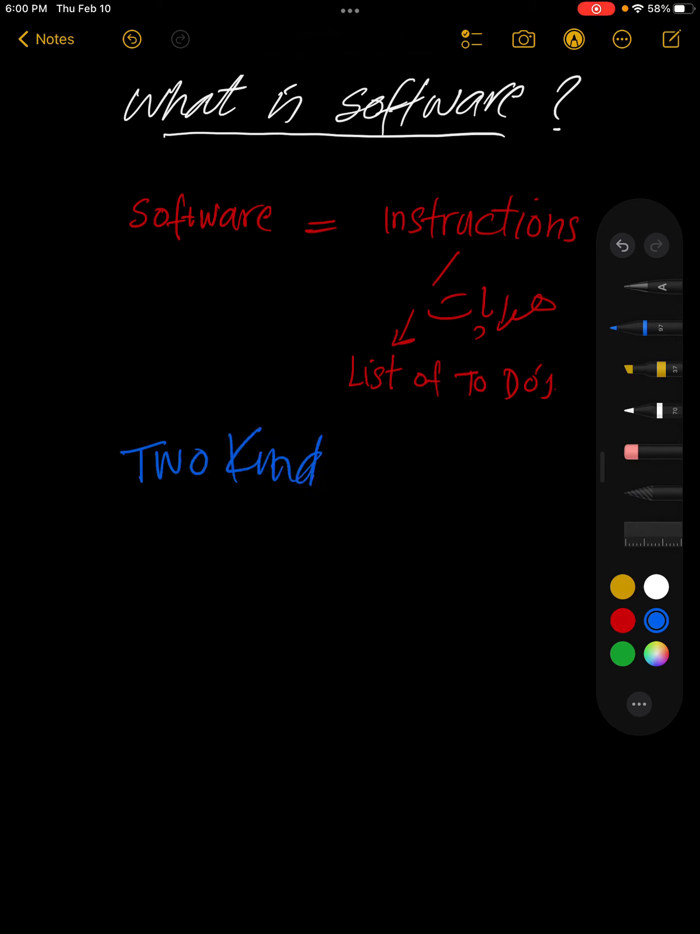
Finish handwriting the heading 'Two Kinds of SW' in blue
drag(309, 461, 411, 470)
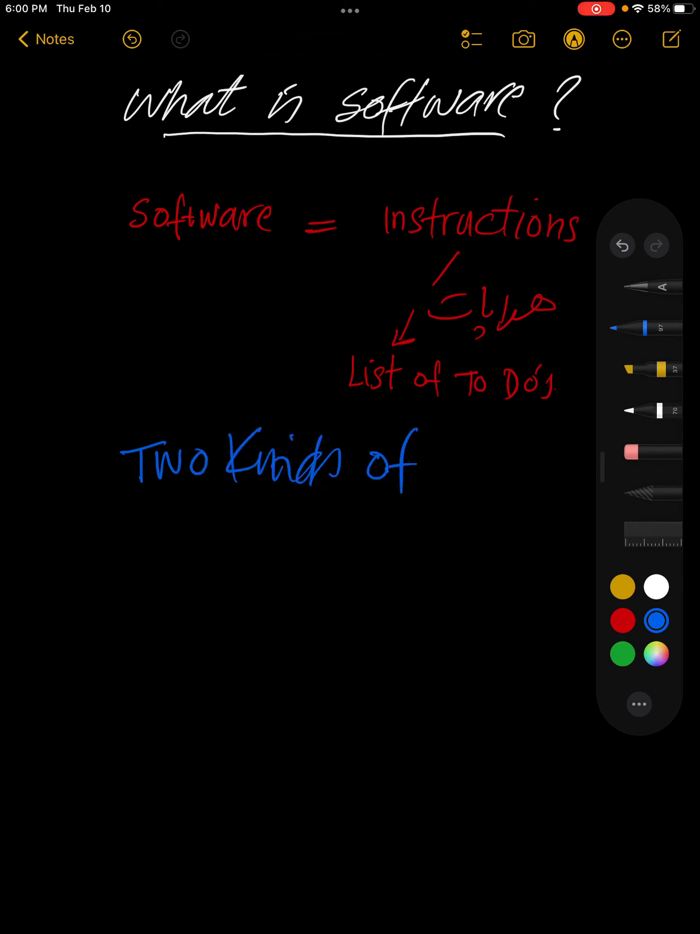
drag(444, 470, 524, 458)
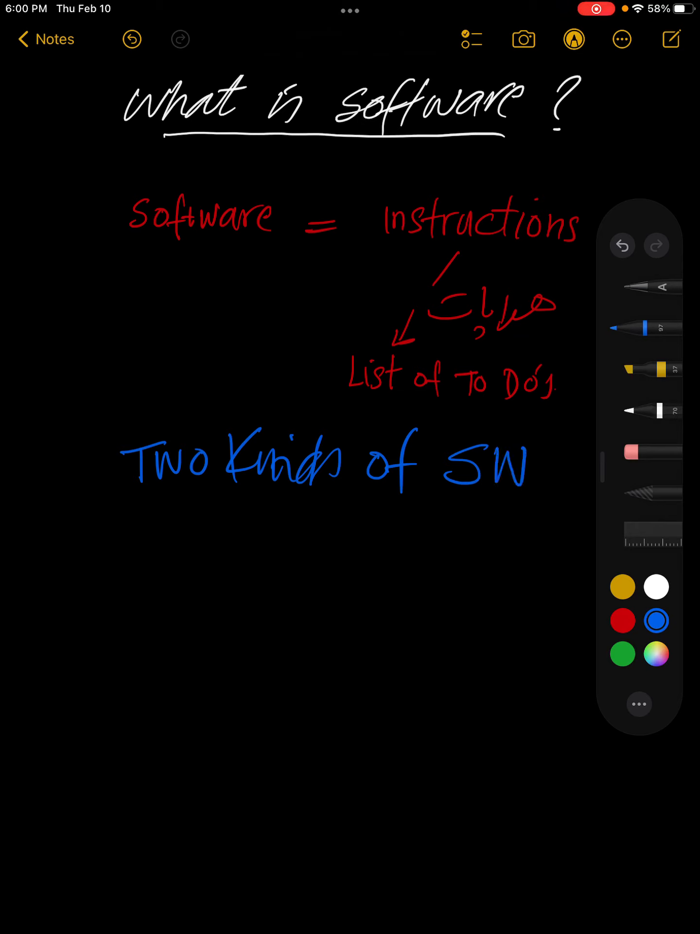
drag(239, 500, 432, 497)
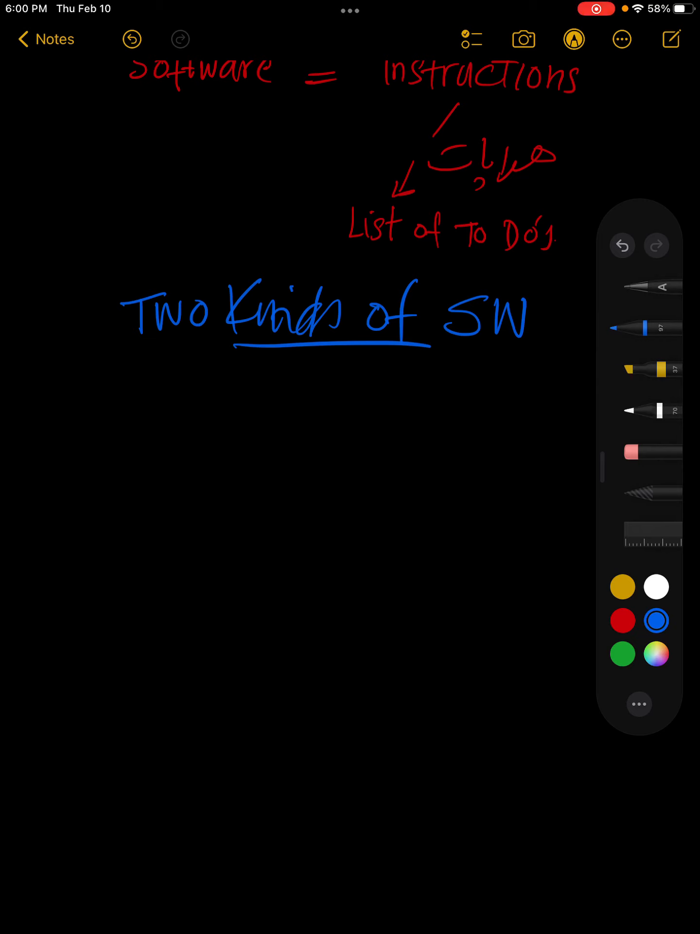
Handwrite the word 'Application' in blue below the heading
drag(122, 459, 143, 429)
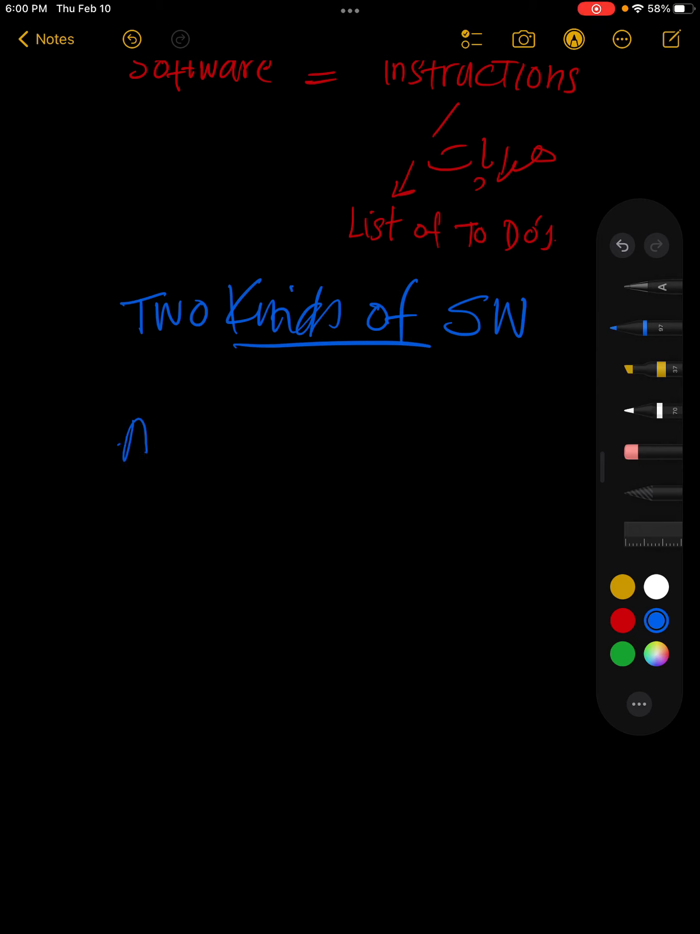
drag(125, 440, 232, 441)
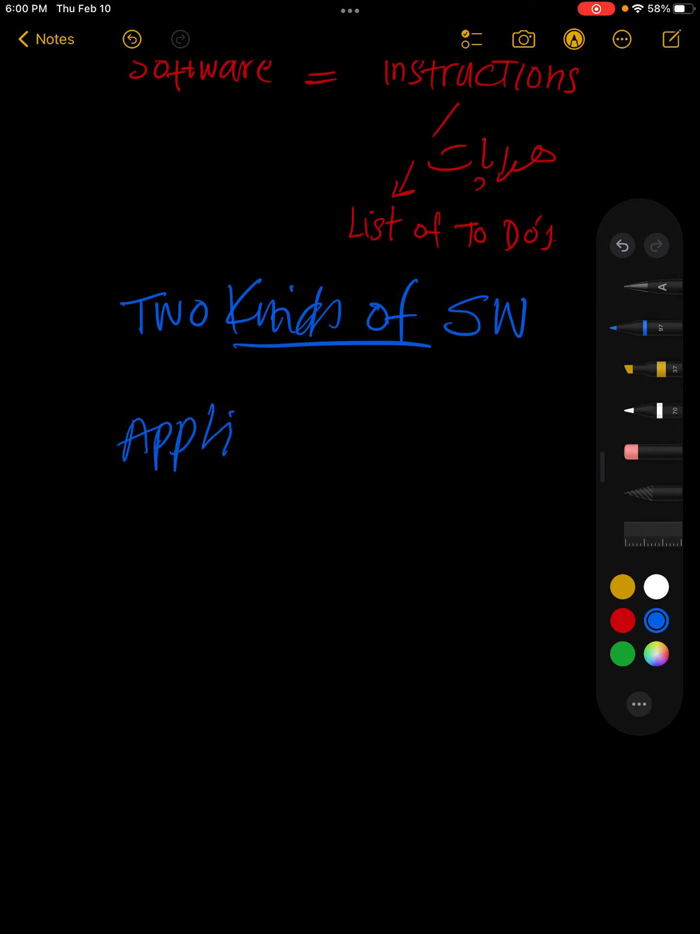
drag(250, 443, 363, 443)
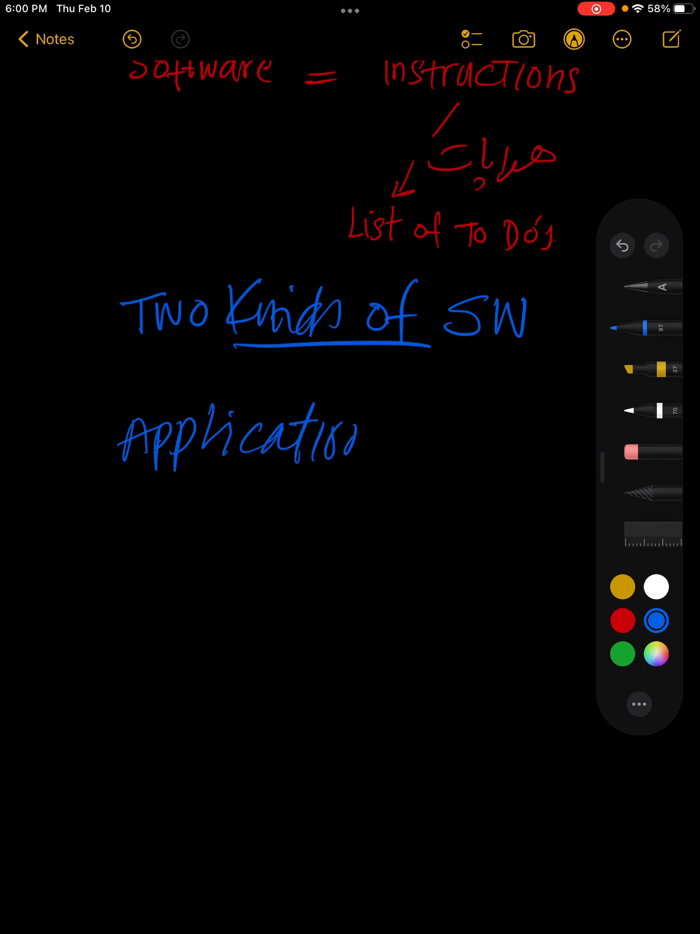
drag(369, 429, 482, 440)
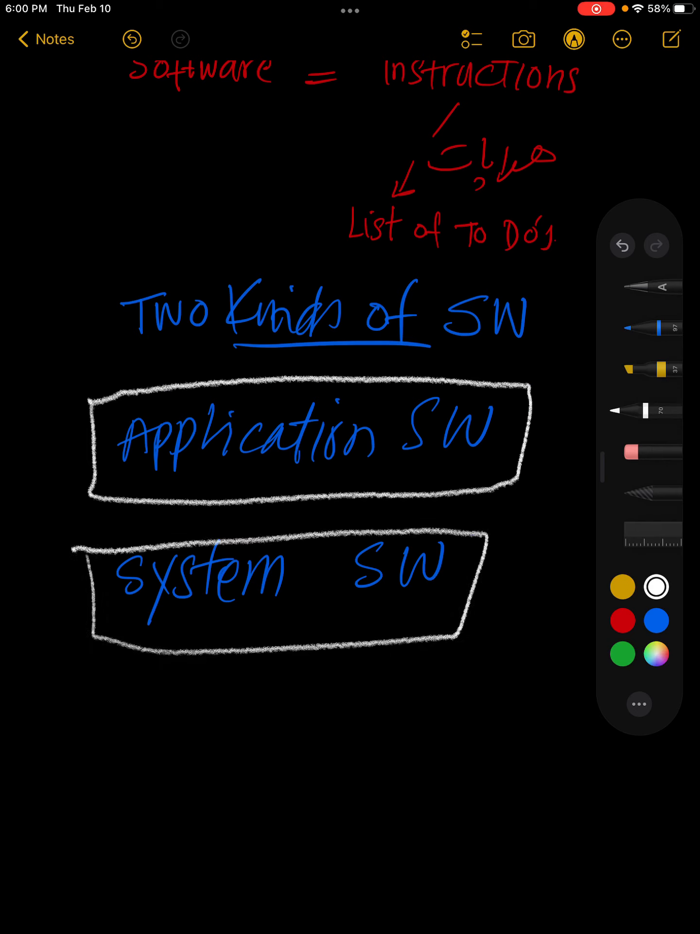
click(657, 620)
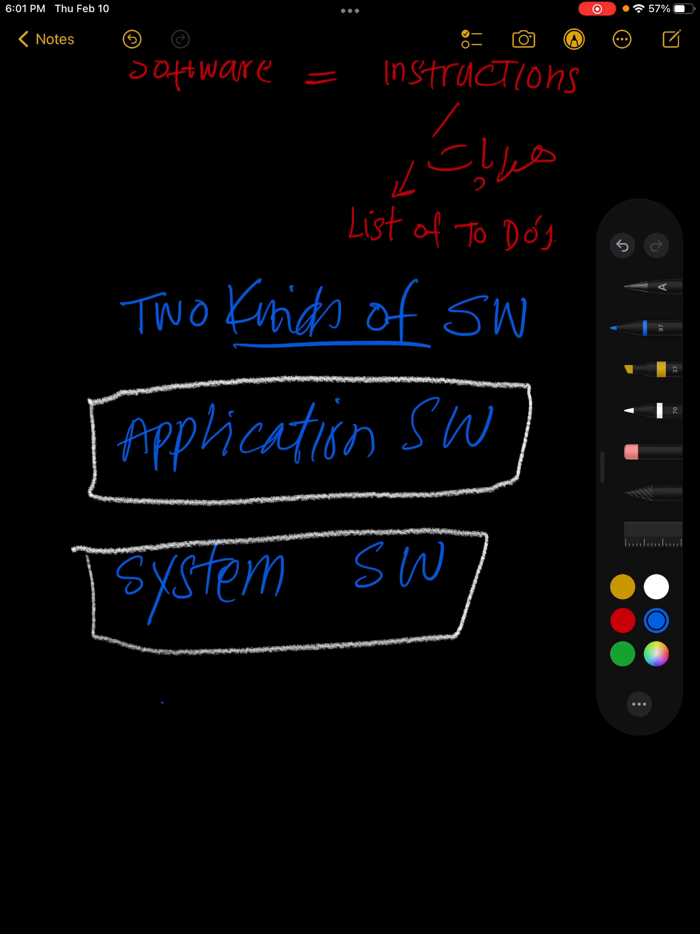
Switch to red and start the numbered list: Operating System, then Device Driver
click(621, 619)
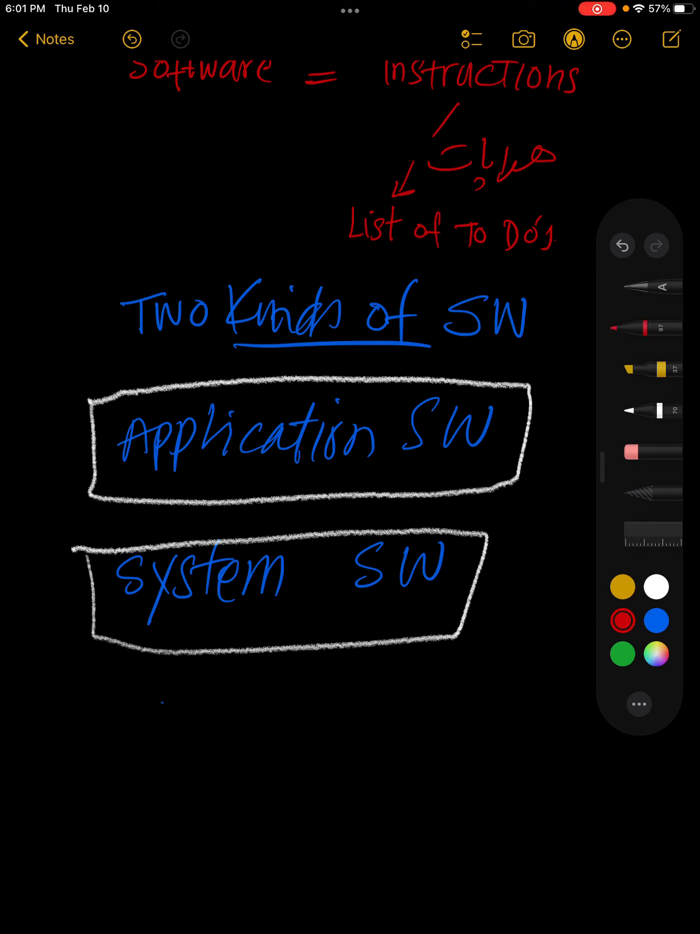
drag(157, 708, 205, 730)
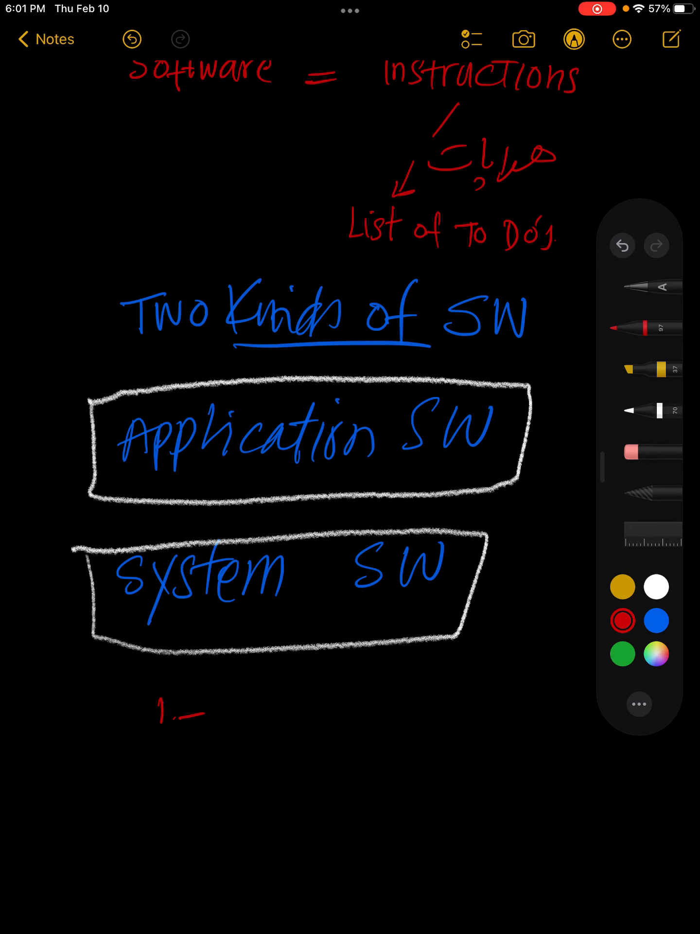
drag(223, 726, 244, 703)
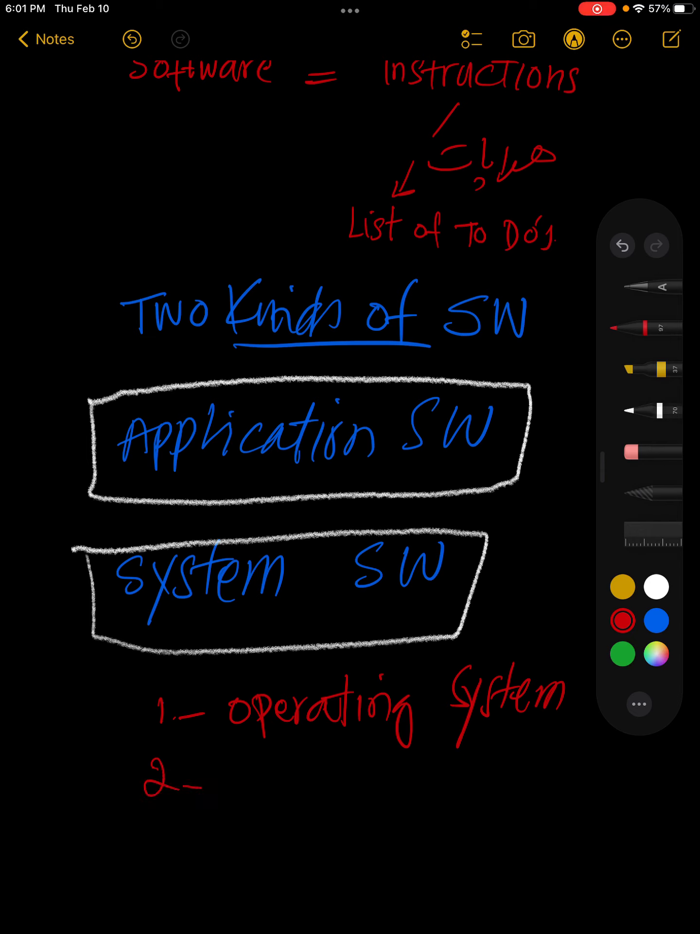
text(Device)
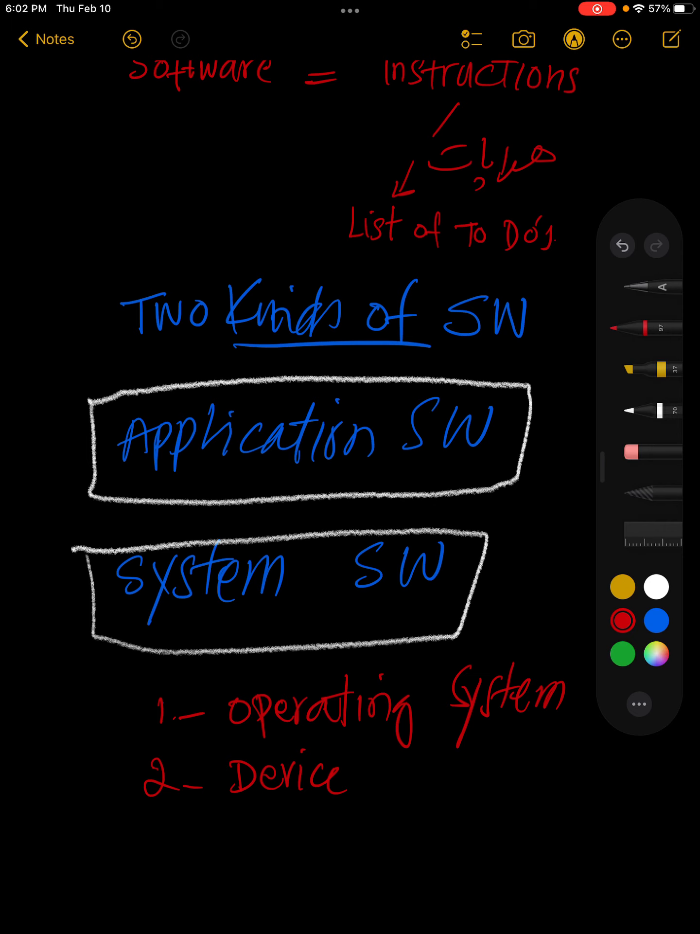
text(Drr)
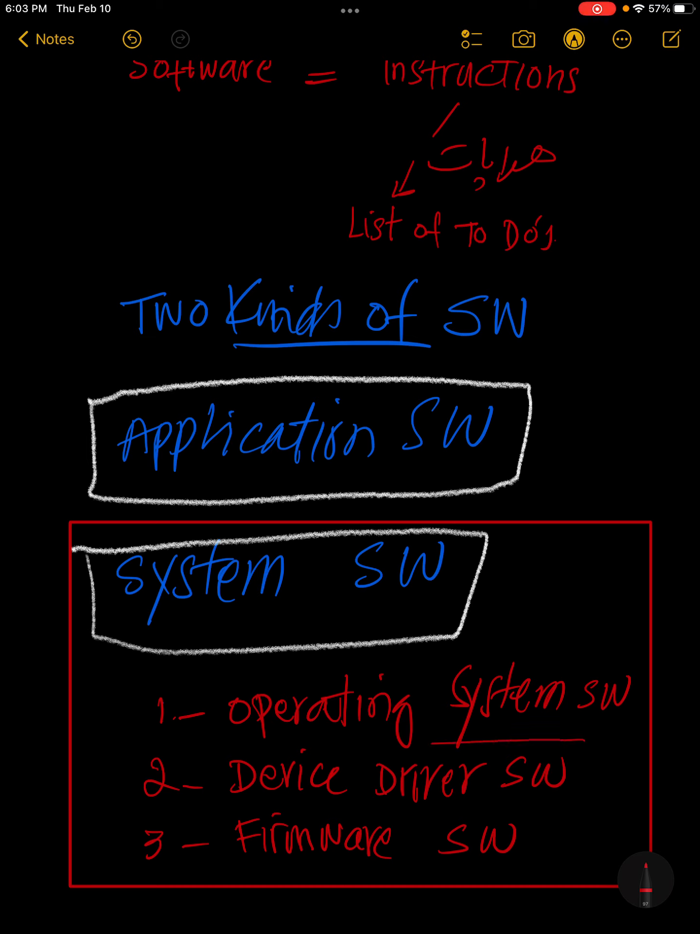
Draw a red oval around the 'Device Driver SW' list item
drag(214, 745, 583, 780)
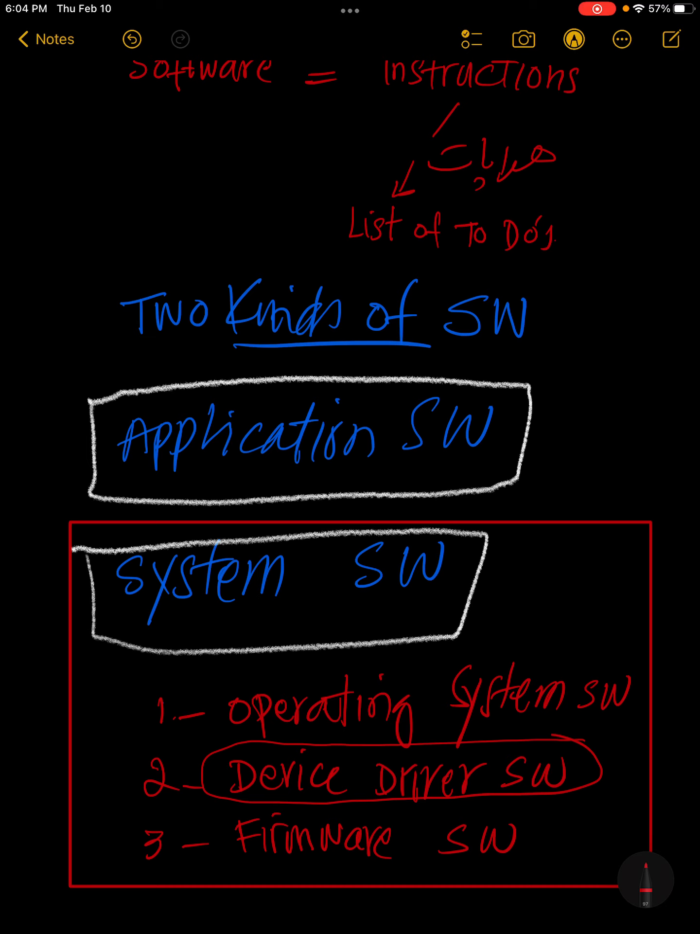
scroll(down, 3)
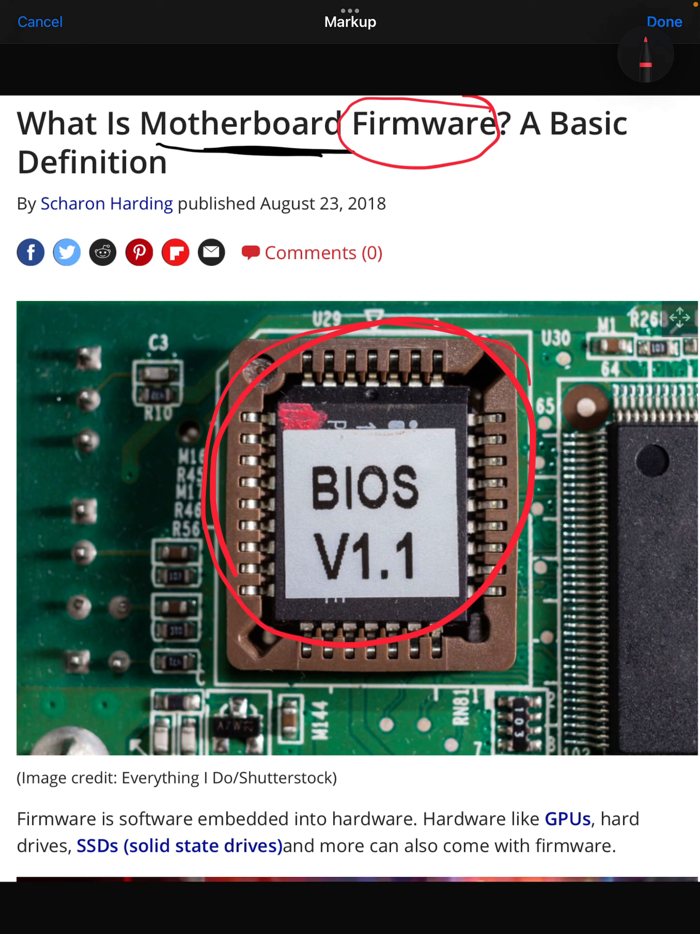
Draw a red line under 'Firmware is software embedded into hardware.'
drag(18, 823, 417, 833)
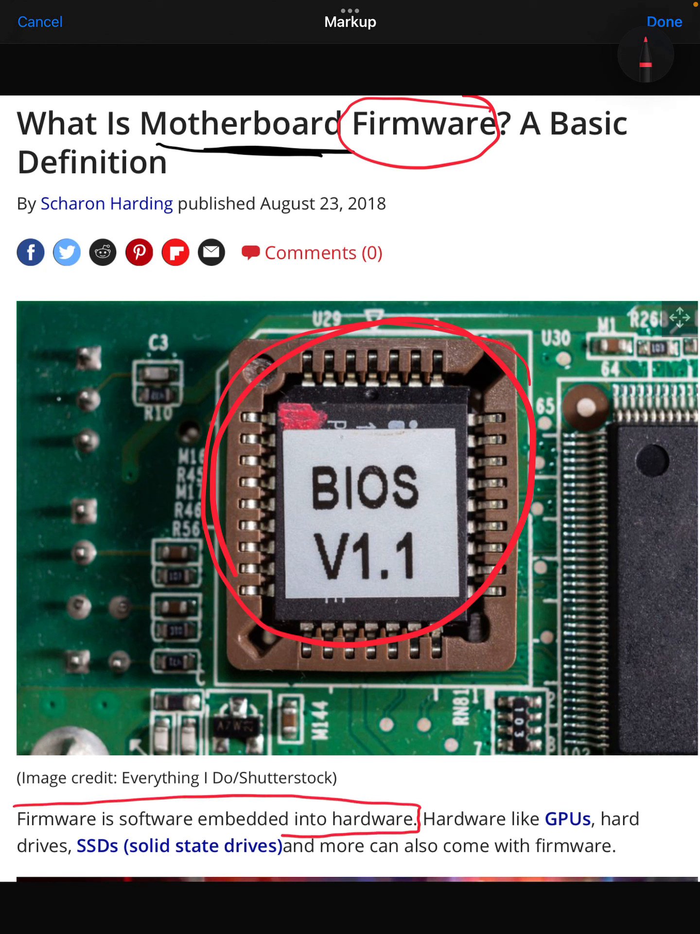